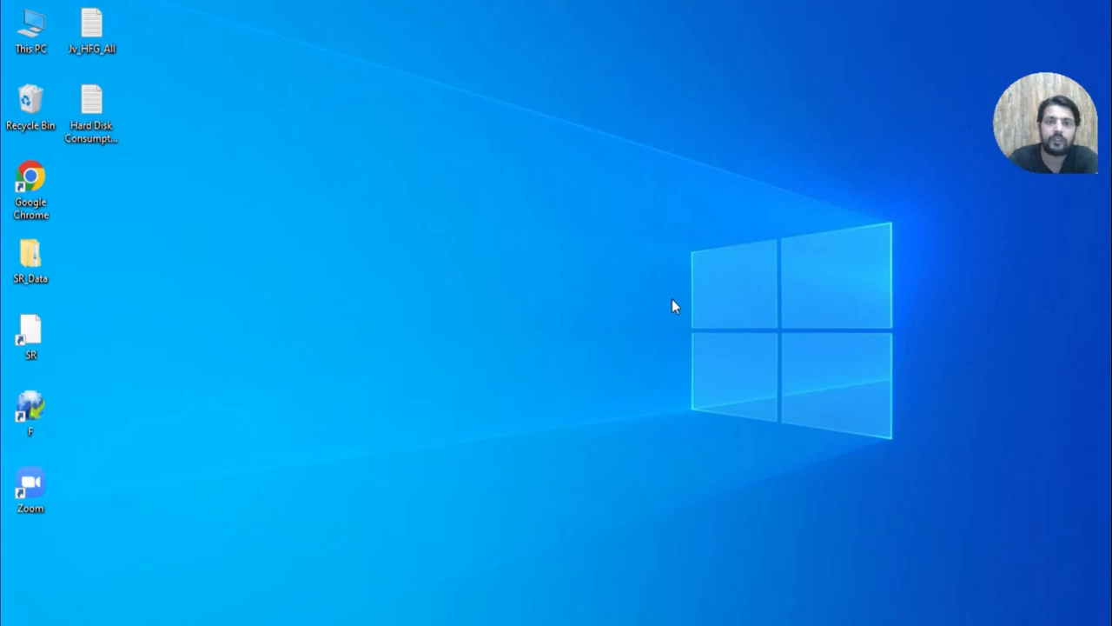
mouse_move(170, 469)
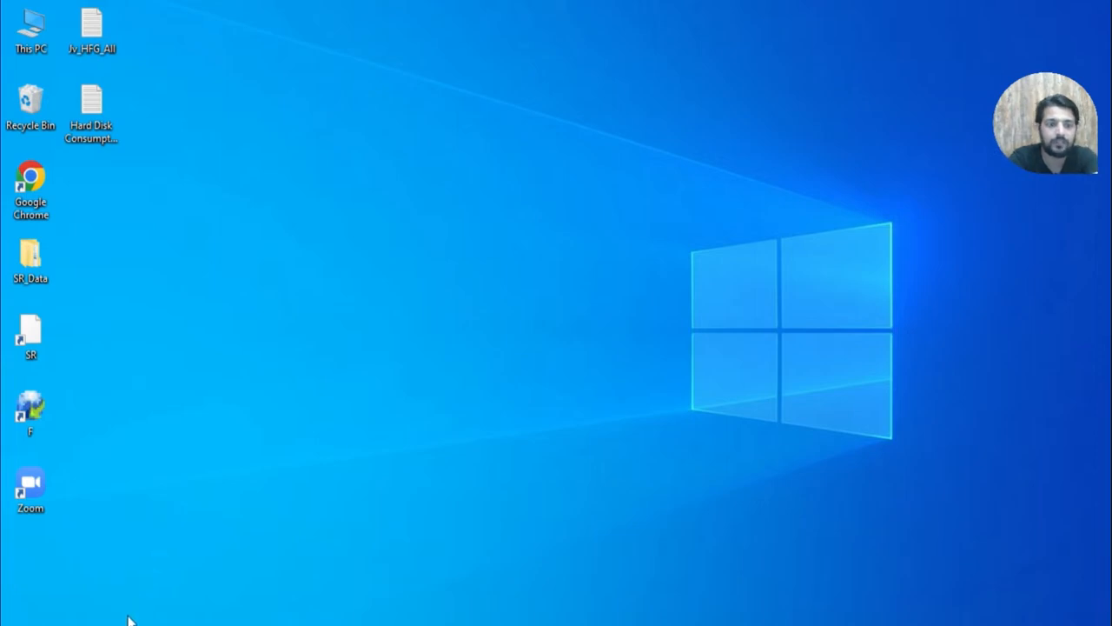
Launch Visual Studio Code from Windows Start search by searching 'vs'
type("vs")
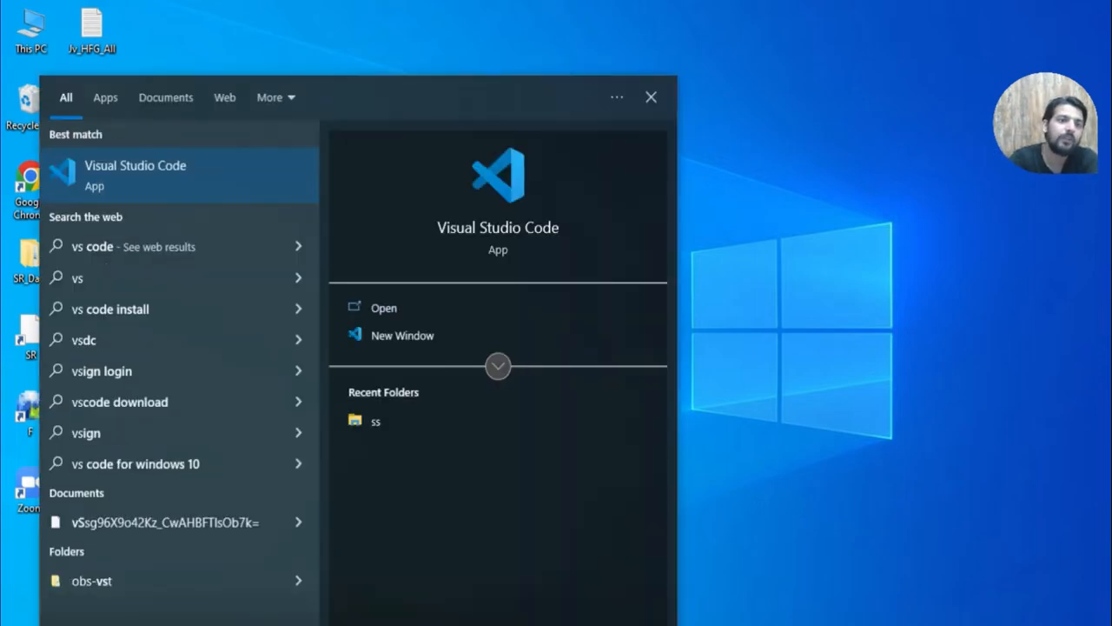
left_click(382, 308)
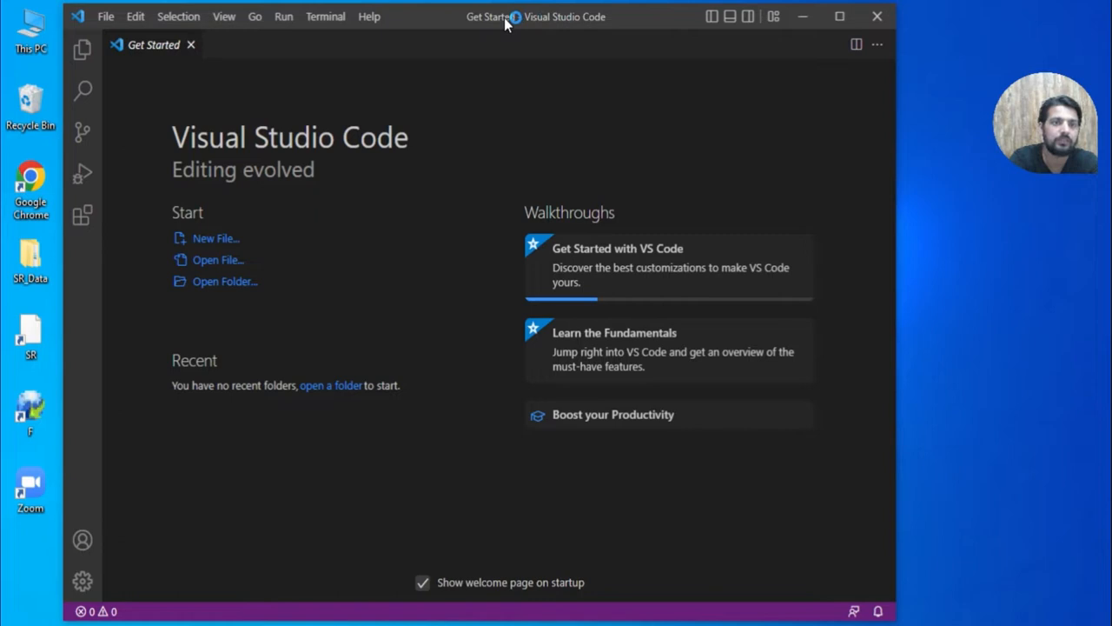
mouse_move(103, 205)
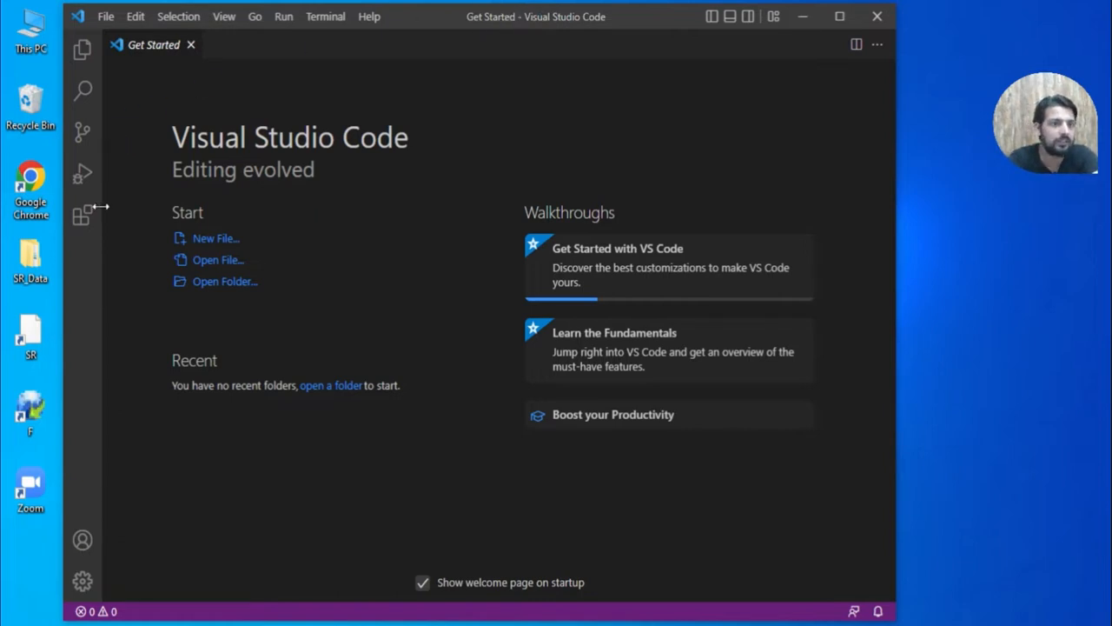
Show the installed extensions in the Activity Bar to confirm Dart and Flutter are present
left_click(84, 215)
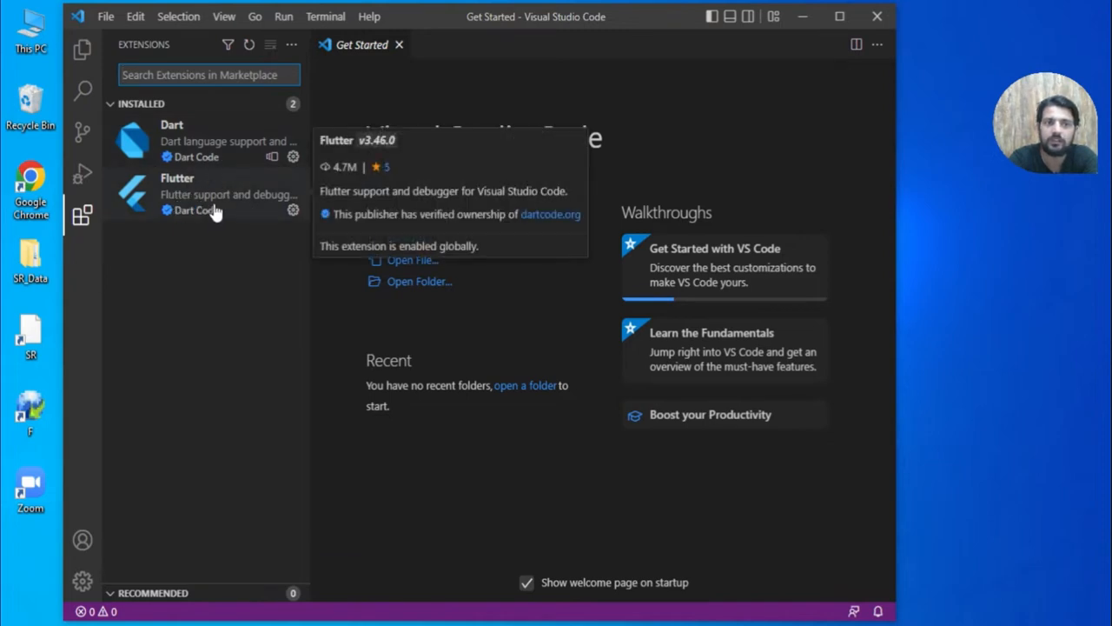
mouse_move(368, 177)
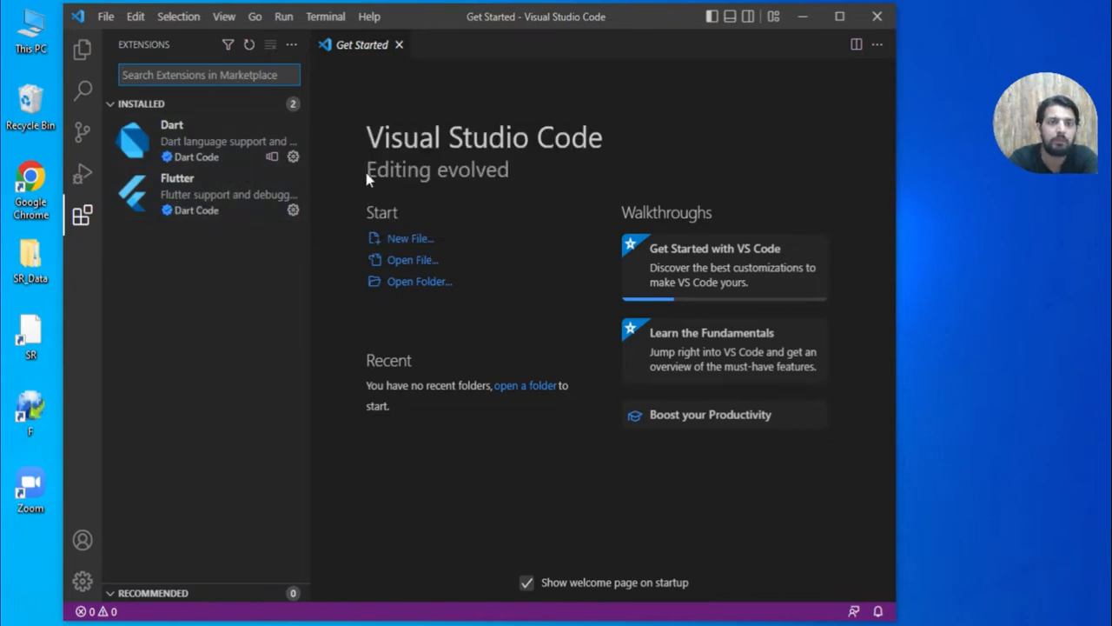
mouse_move(985, 49)
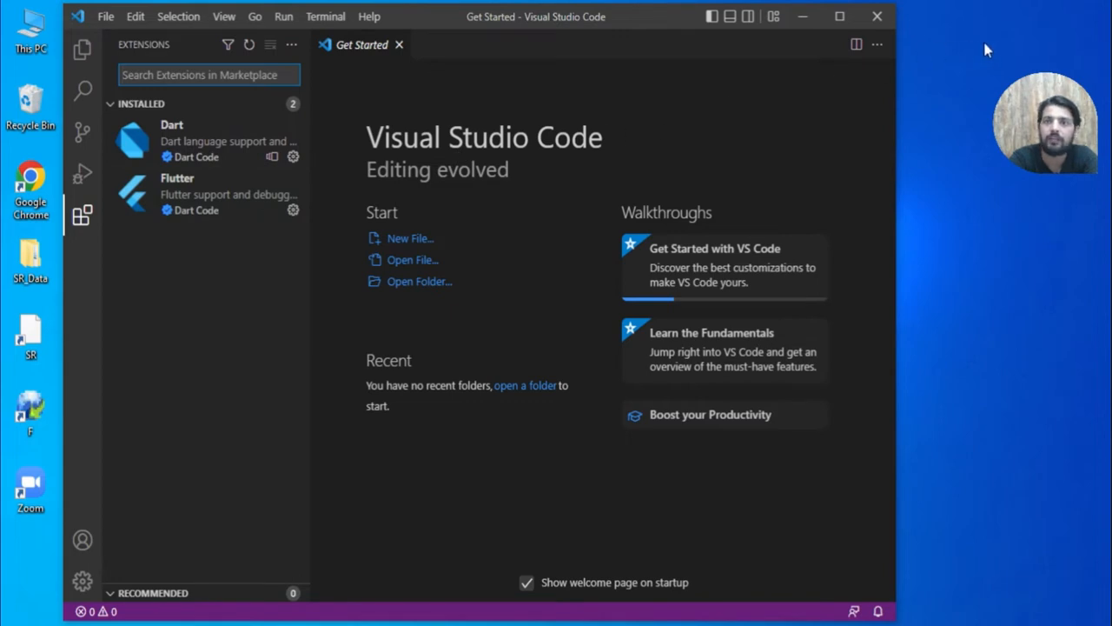
mouse_move(681, 118)
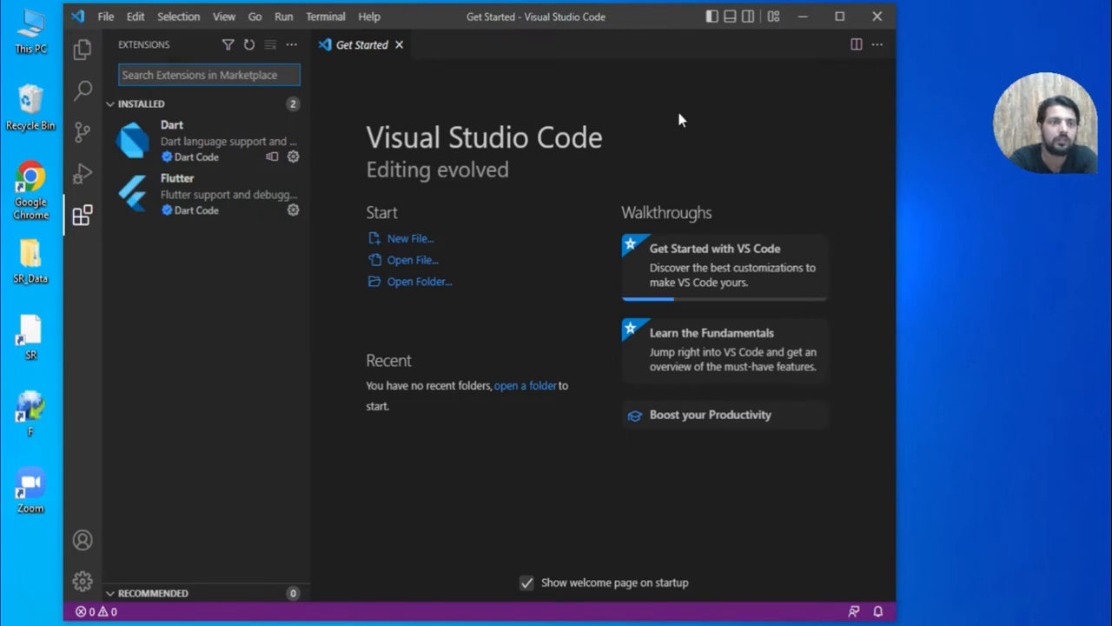
mouse_move(173, 150)
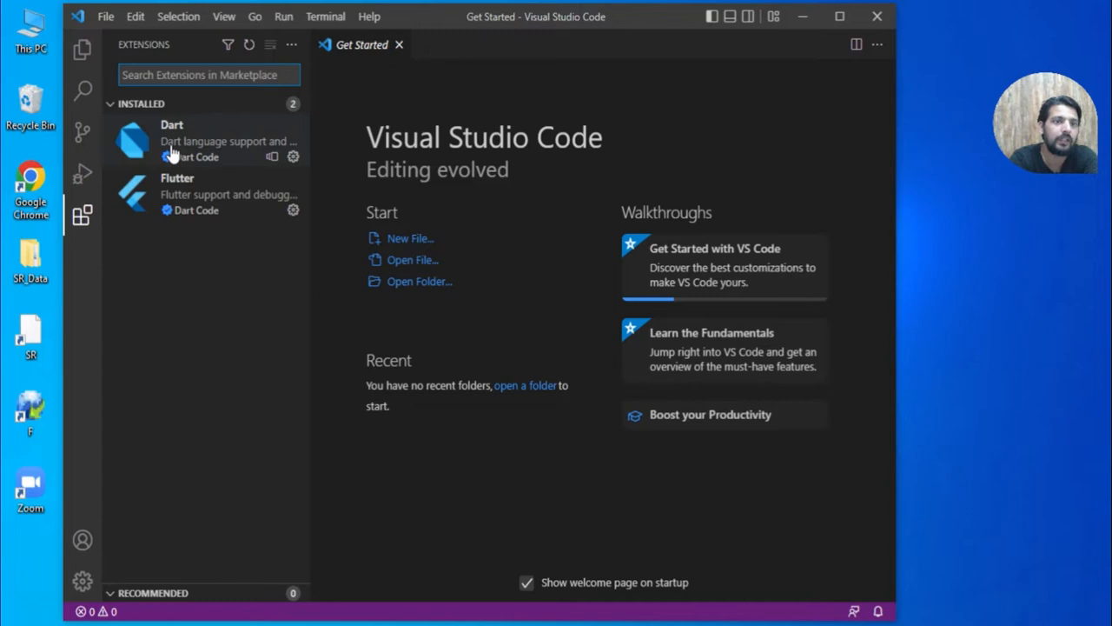
mouse_move(334, 219)
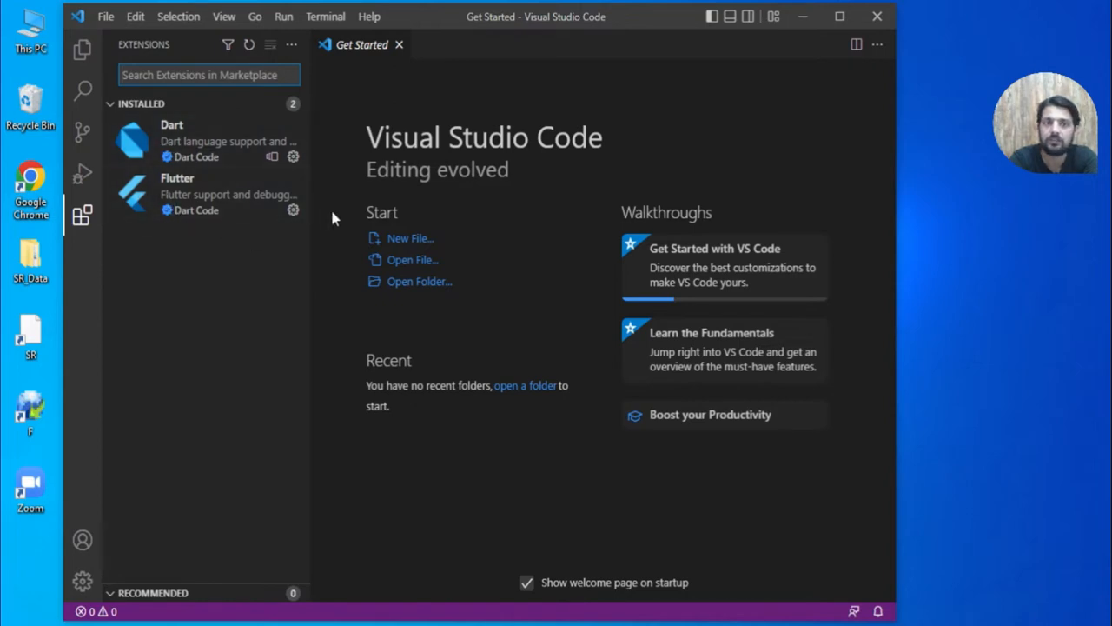
mouse_move(448, 110)
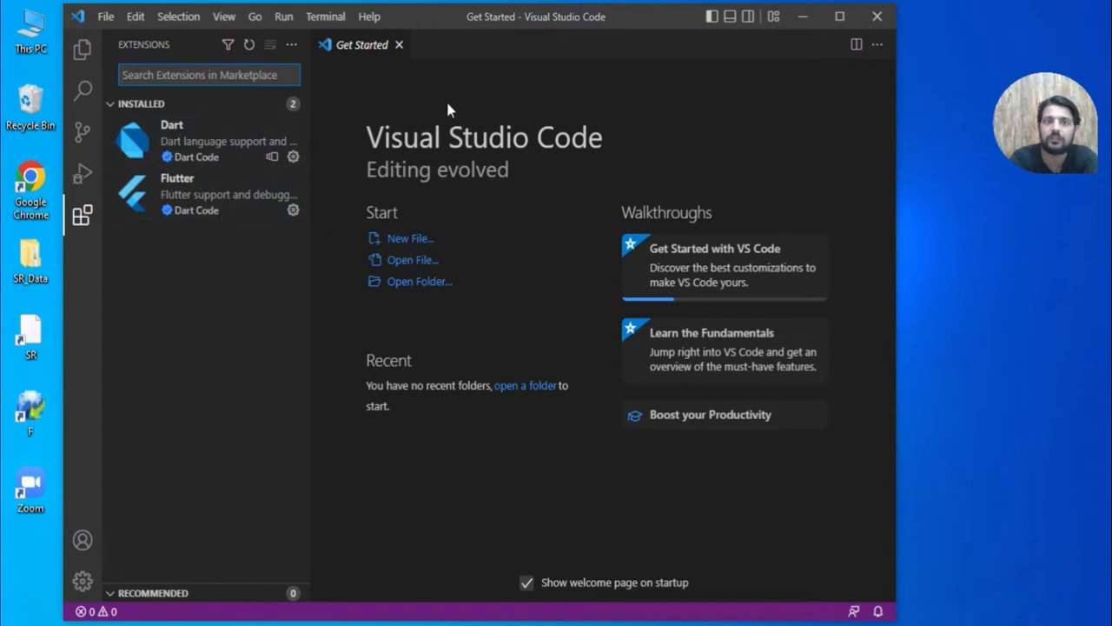
mouse_move(325, 17)
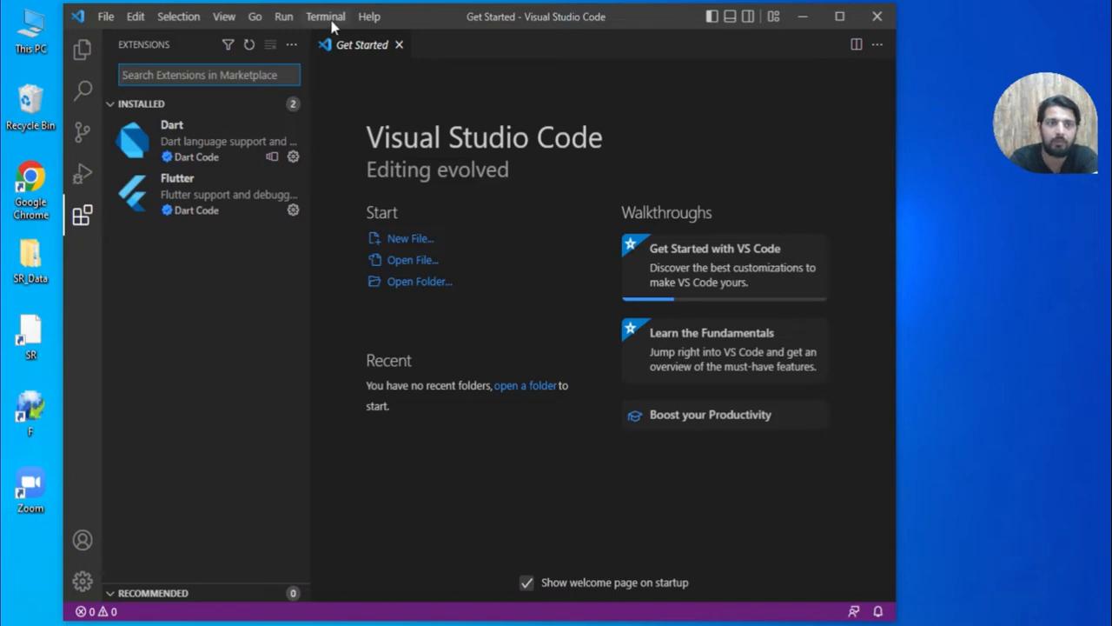
mouse_move(222, 25)
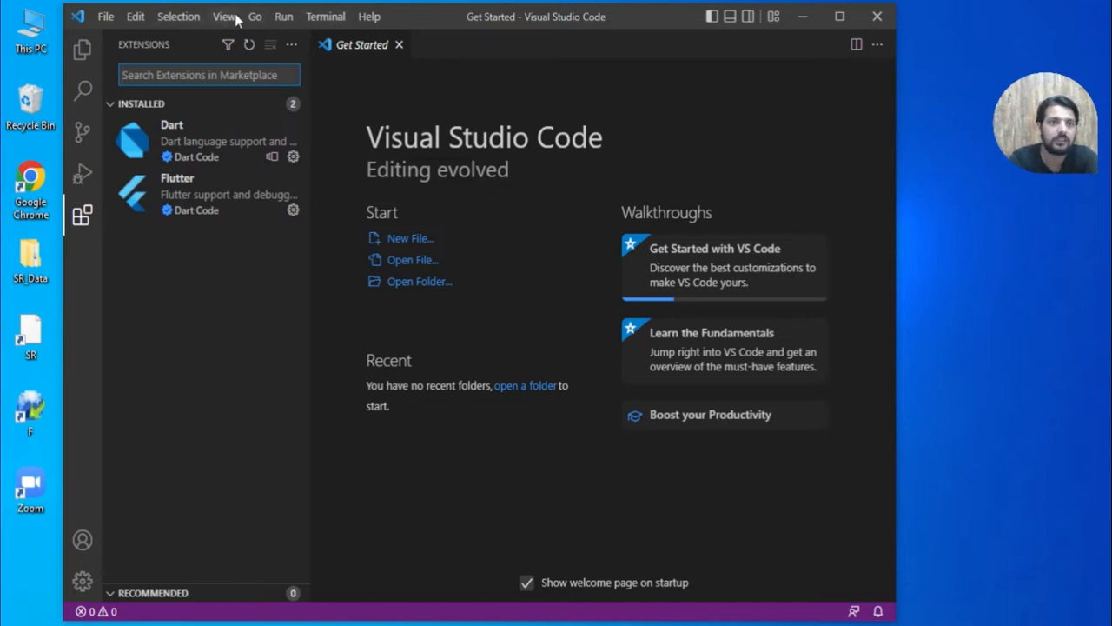
Start Flutter: New Project from the Command Palette (search 'flu') using the Application template
left_click(224, 16)
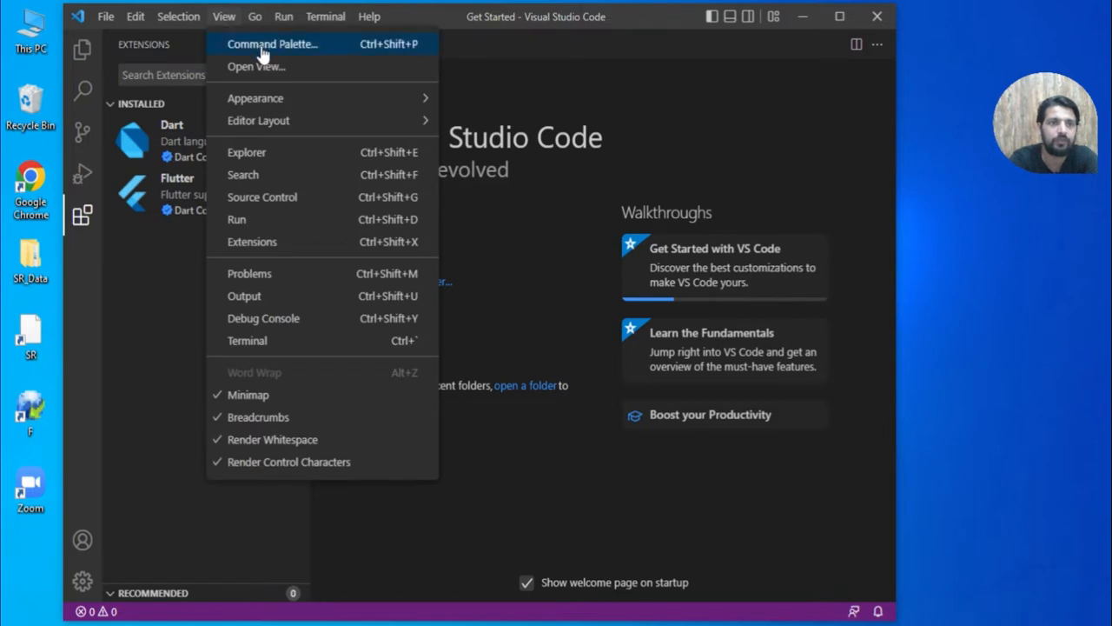
left_click(271, 43)
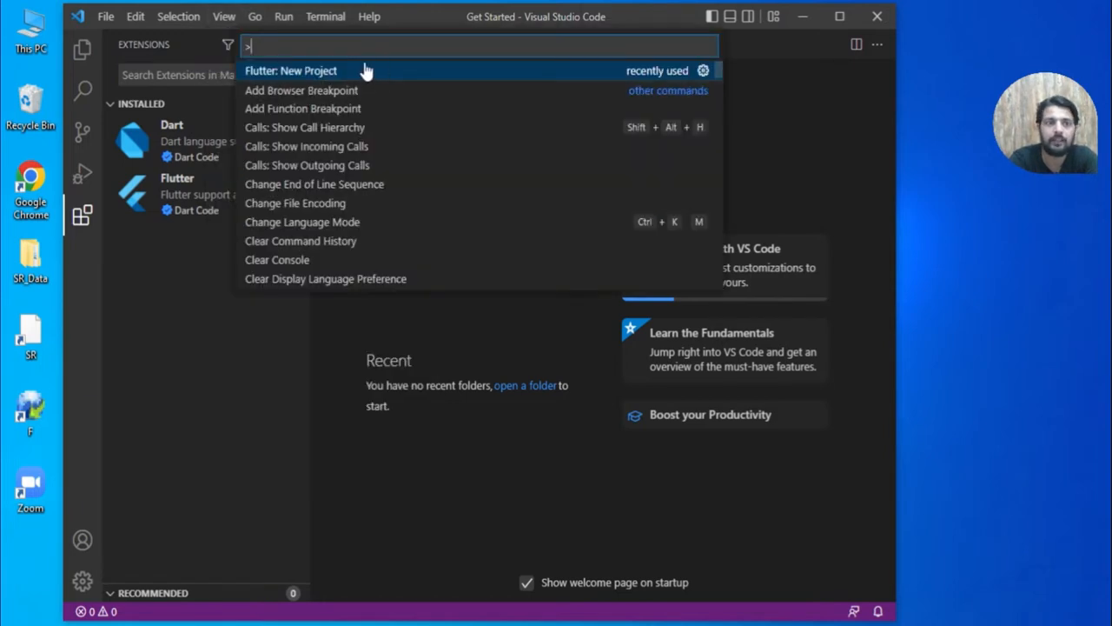
type("flu")
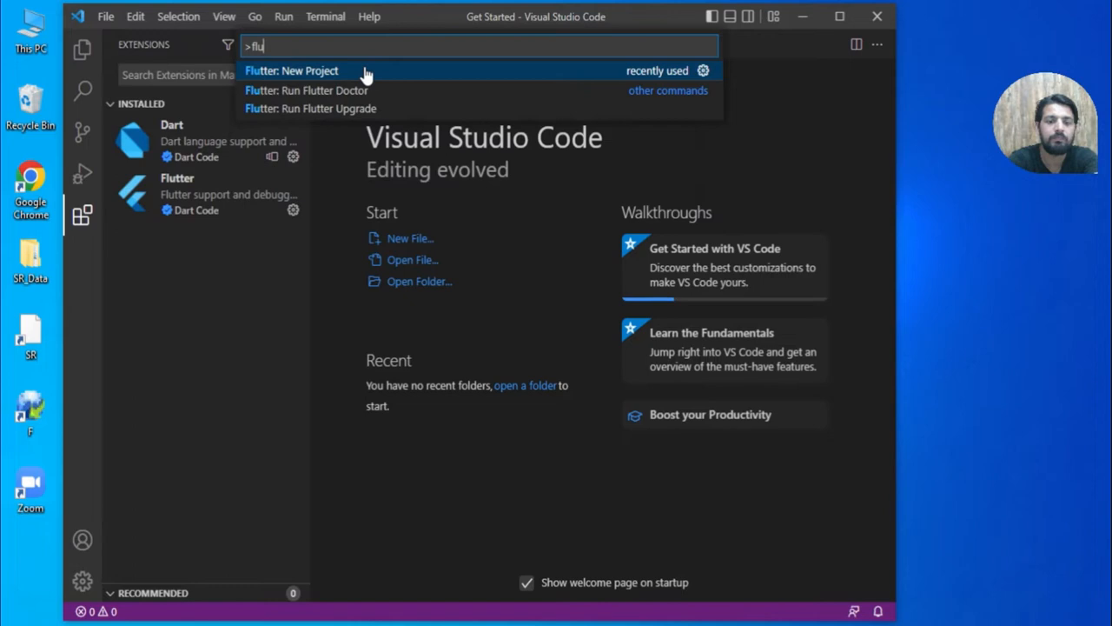
left_click(292, 70)
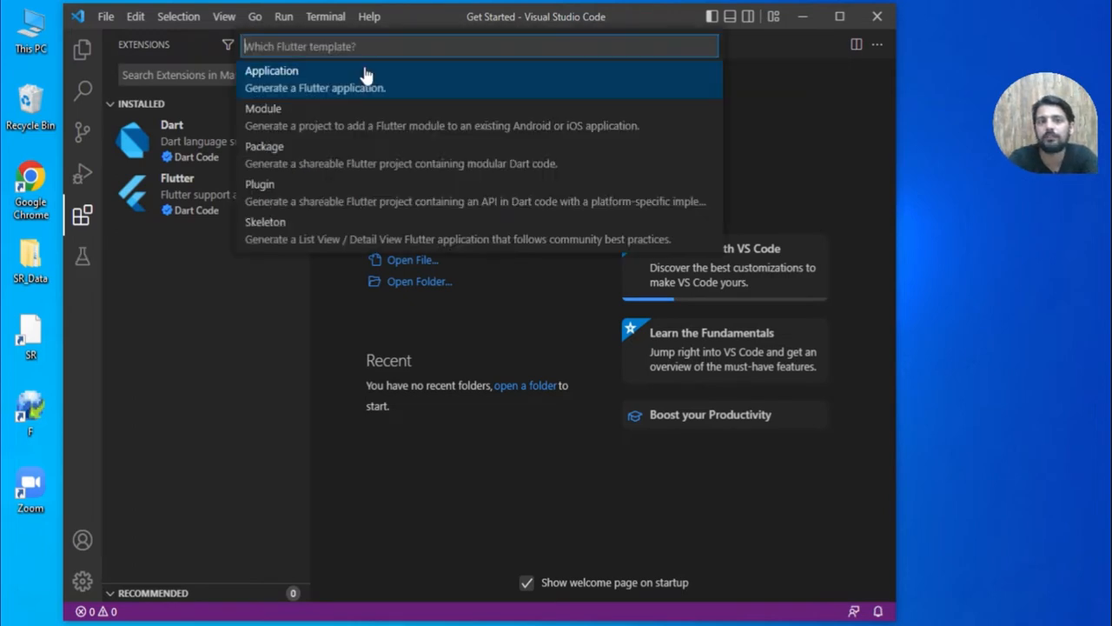
left_click(271, 72)
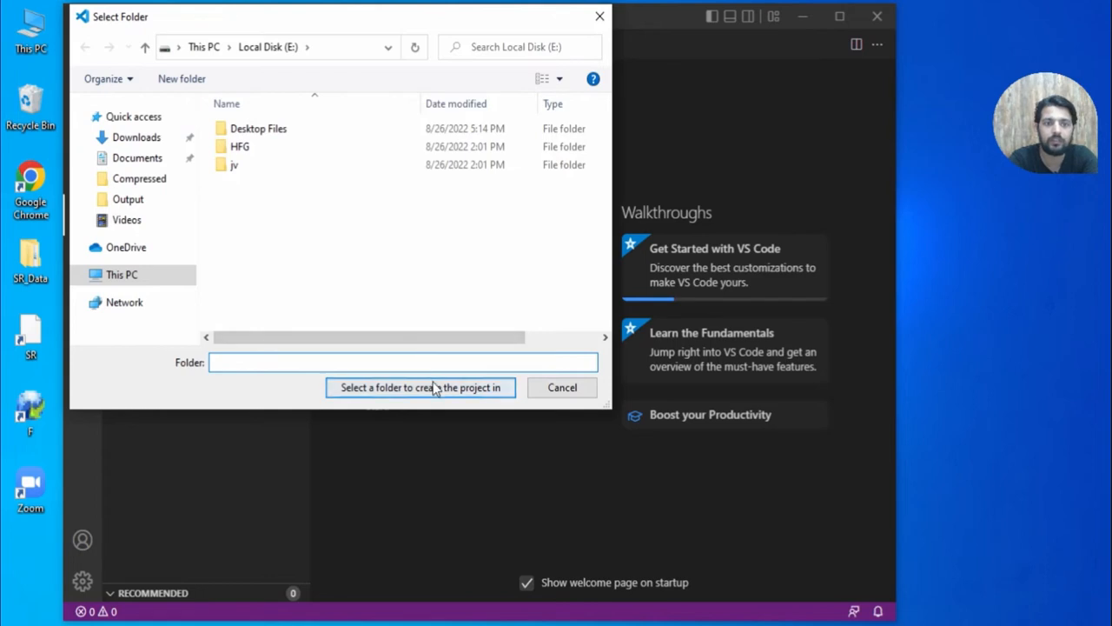
Create the project in the current drive with the name flutter_first_app
left_click(421, 388)
type("flutter_first_ap")
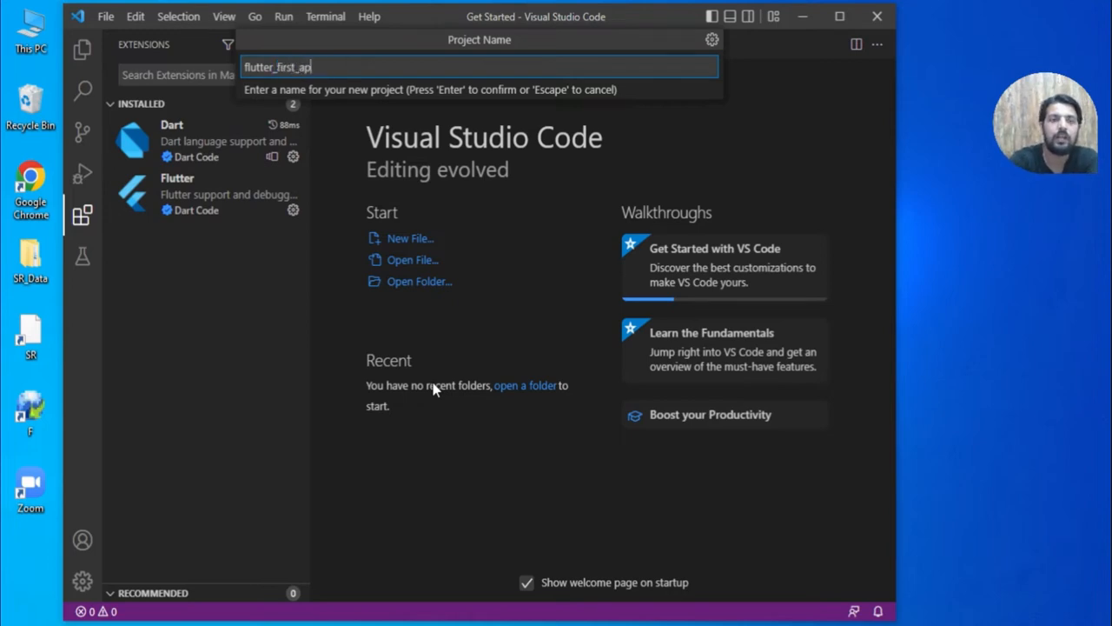
key("Enter")
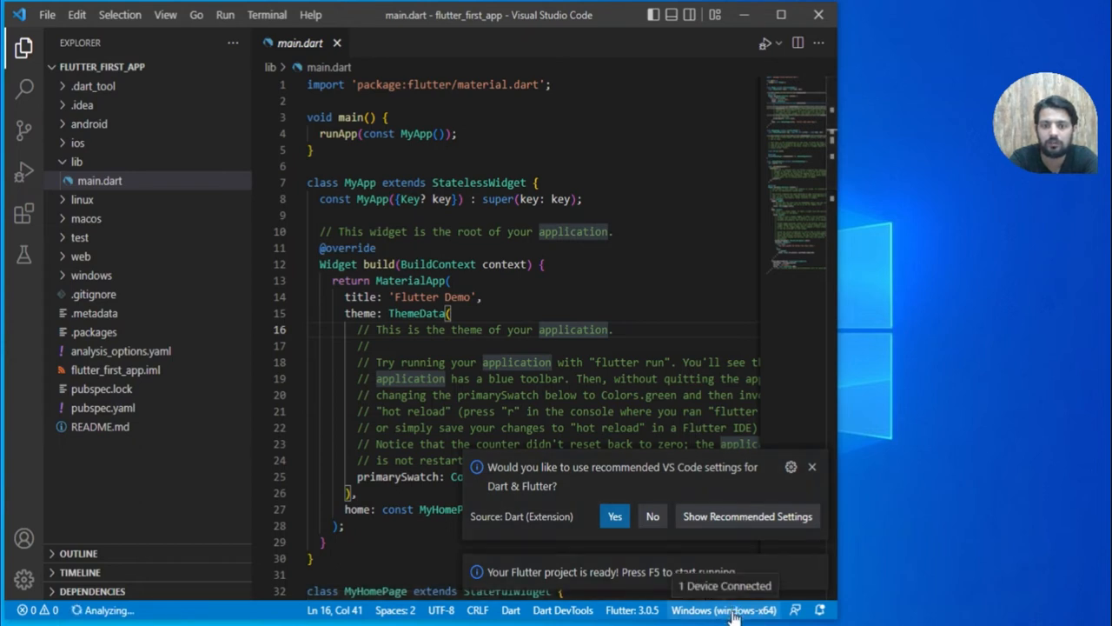
Select and boot the Pixel 5 API 31 mobile emulator as the run device
left_click(730, 612)
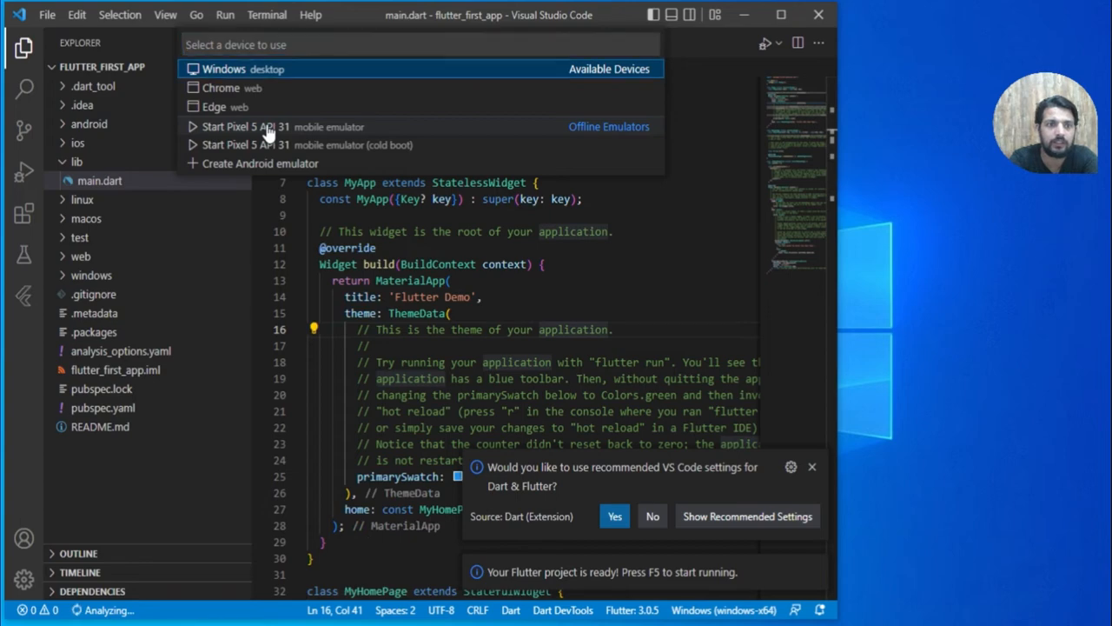
left_click(264, 125)
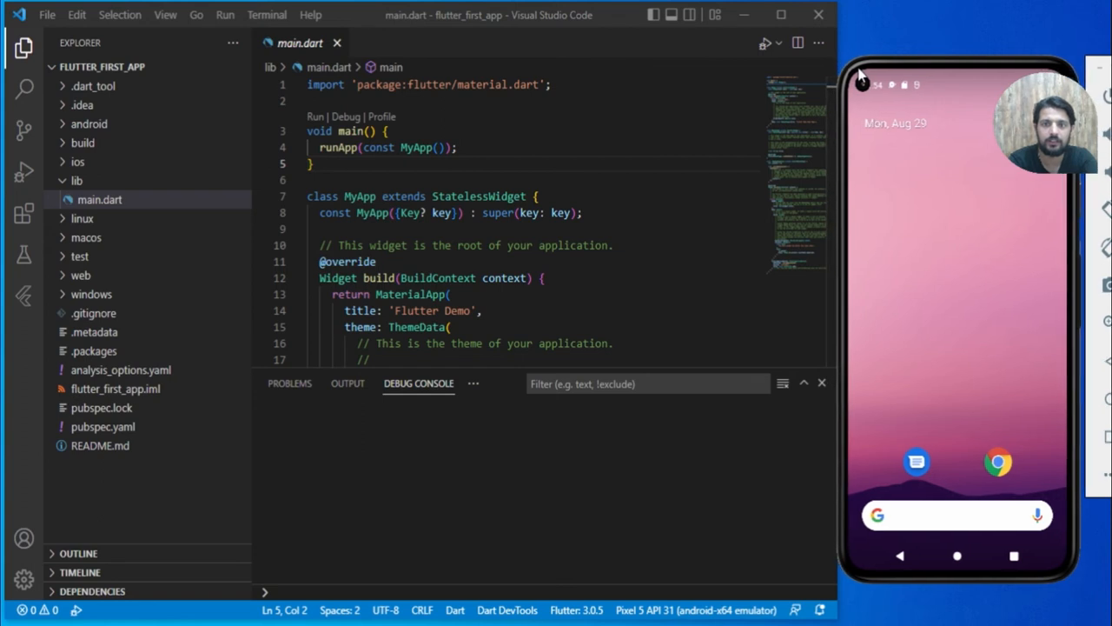
Run the app in debug mode on the emulator and tap + to raise the counter to 2
left_click(761, 42)
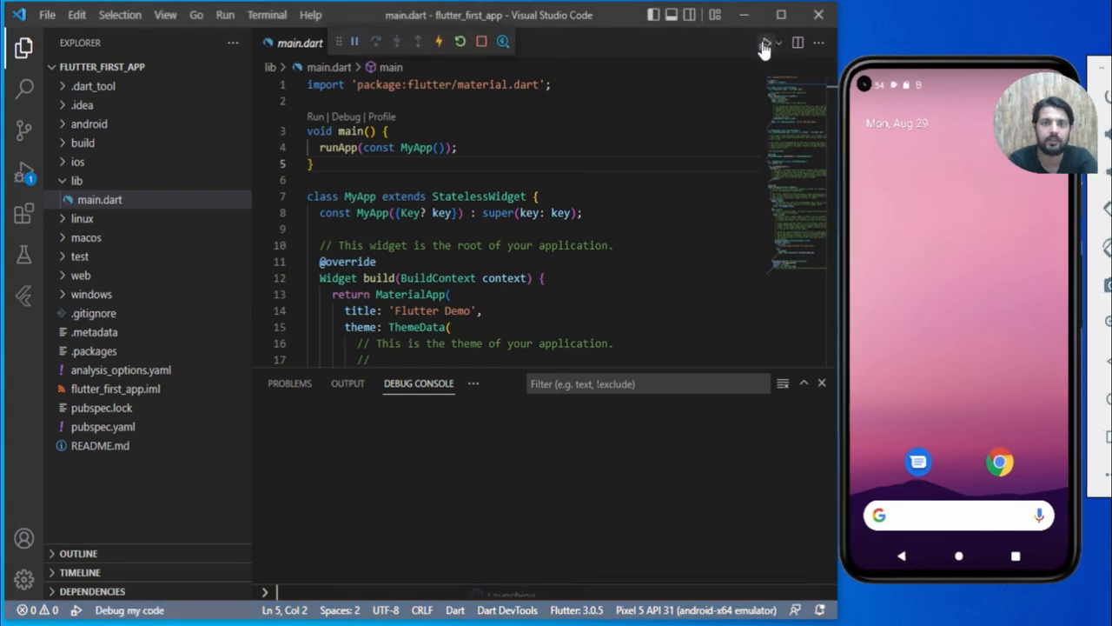
left_click(763, 41)
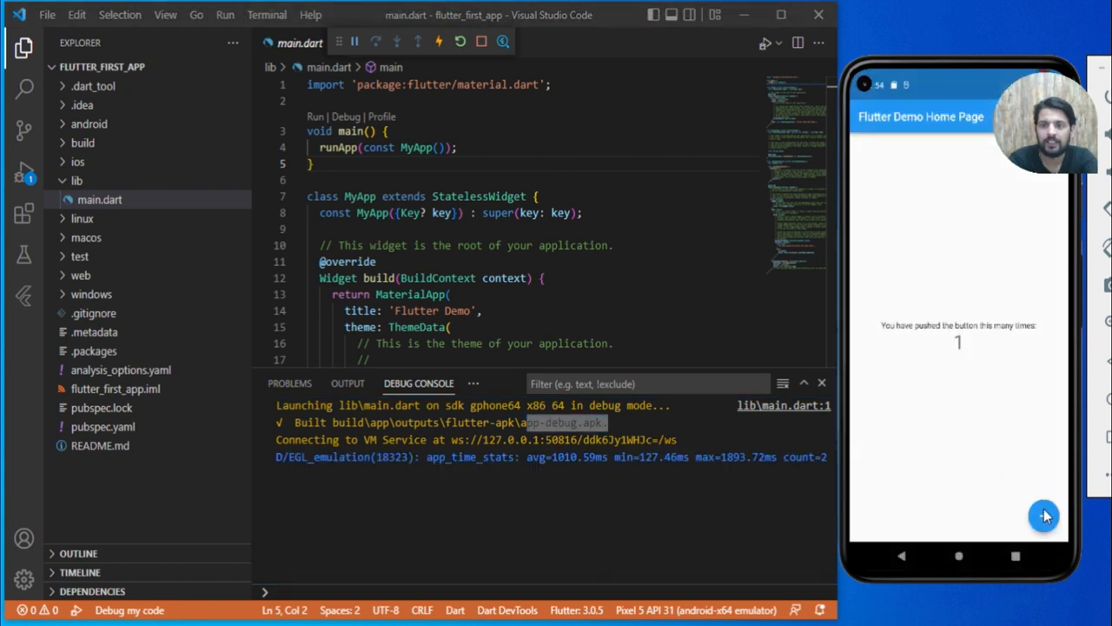
left_click(1043, 514)
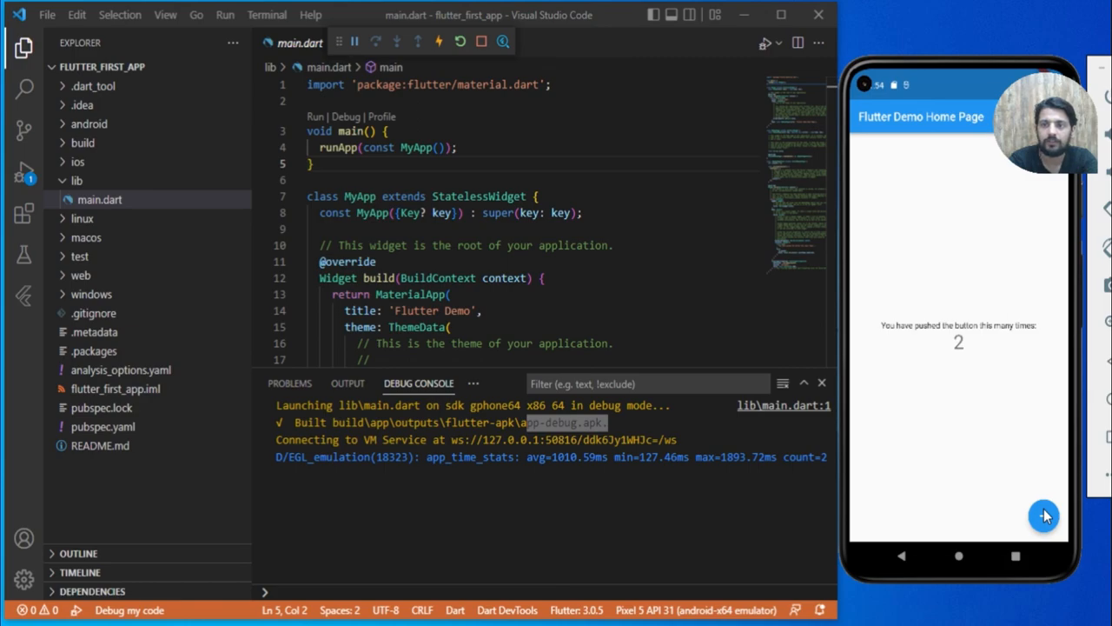